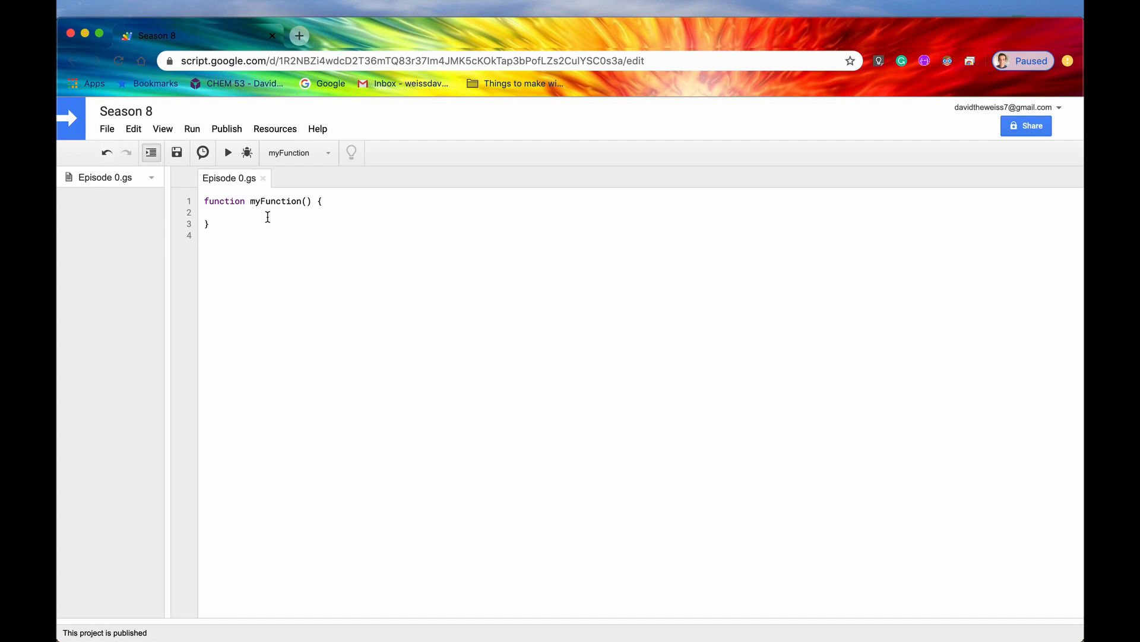
- Enter 'LockService.' inside myFunction so the lock method completions appear
{"action": "type", "text": "Lo"}
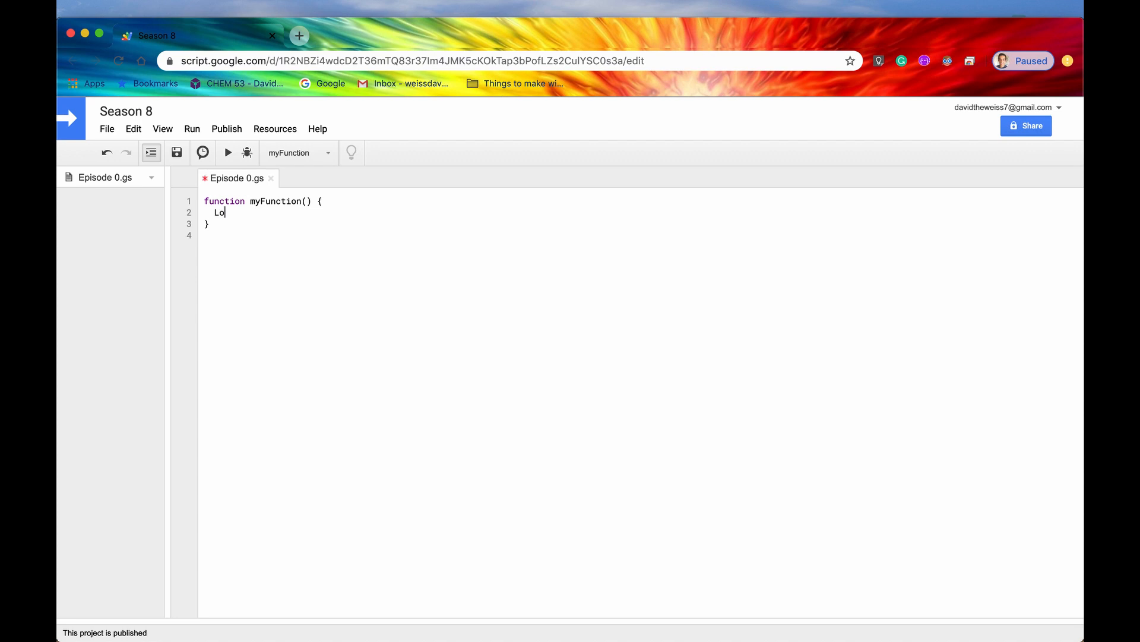
{"action": "type", "text": "ckService"}
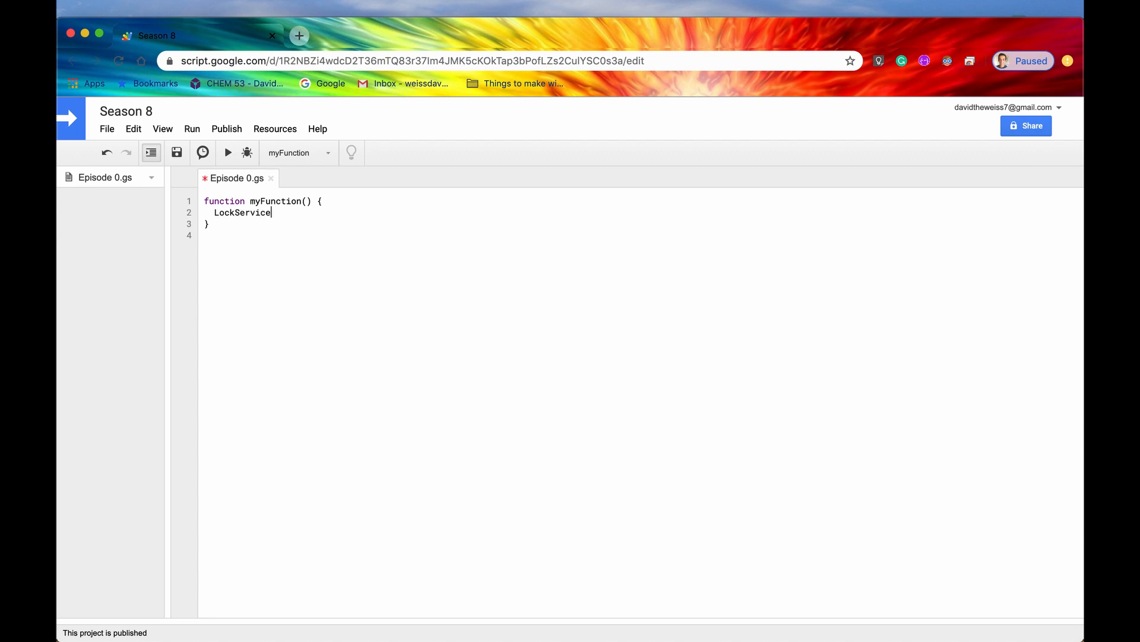
{"action": "type", "text": "."}
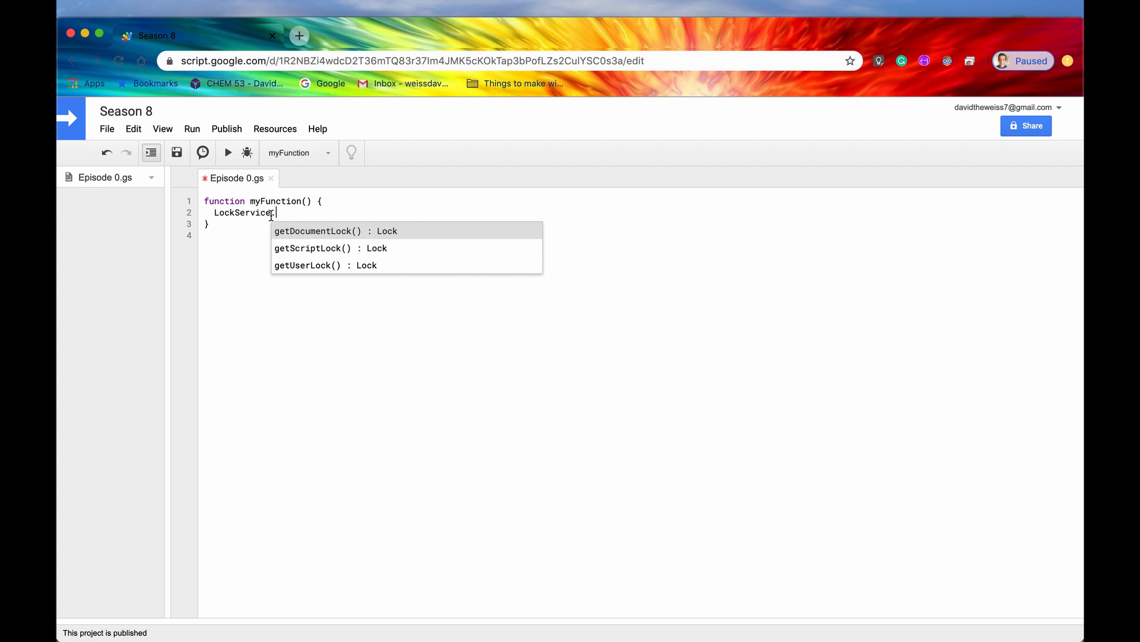
- Dismiss the lock method suggestions with Escape, leaving 'LockService.' unfinished
{"action": "type", "text": "."}
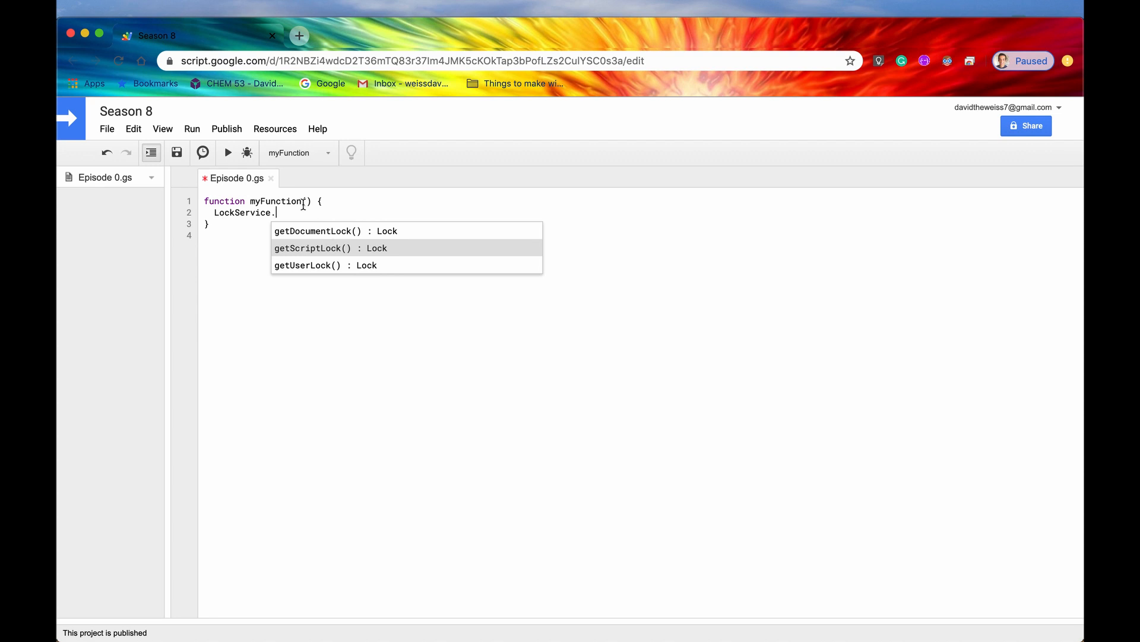
{"action": "key", "text": "Escape"}
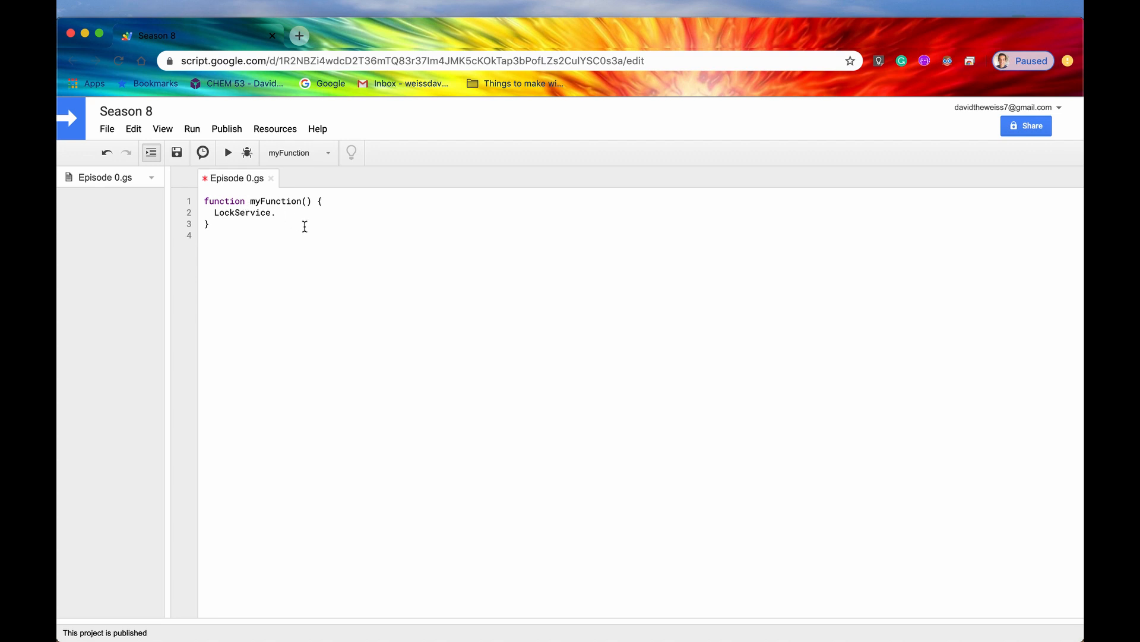